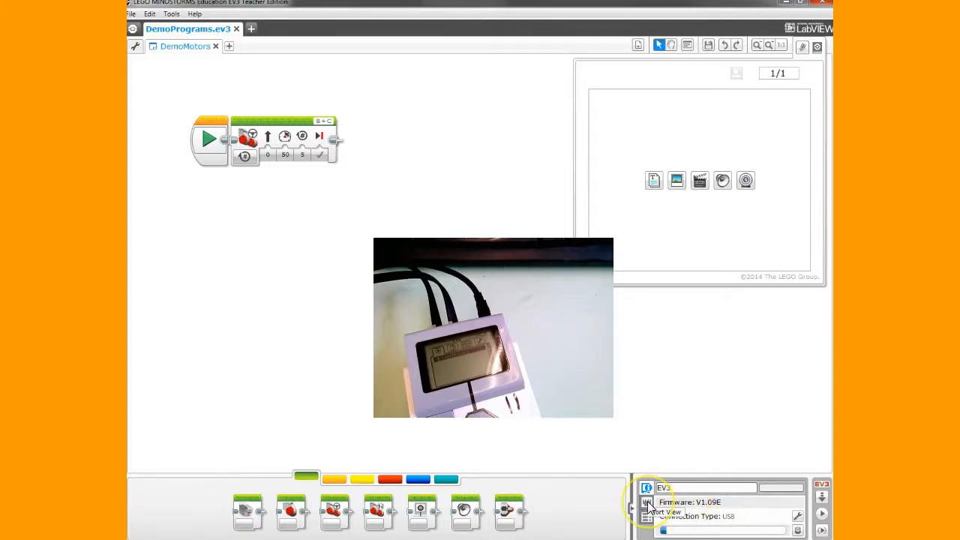
Step: Show the Available Bricks list on the Hardware Page to confirm the EV3's USB connection
{"action": "left_click", "coordinate": [647, 503]}
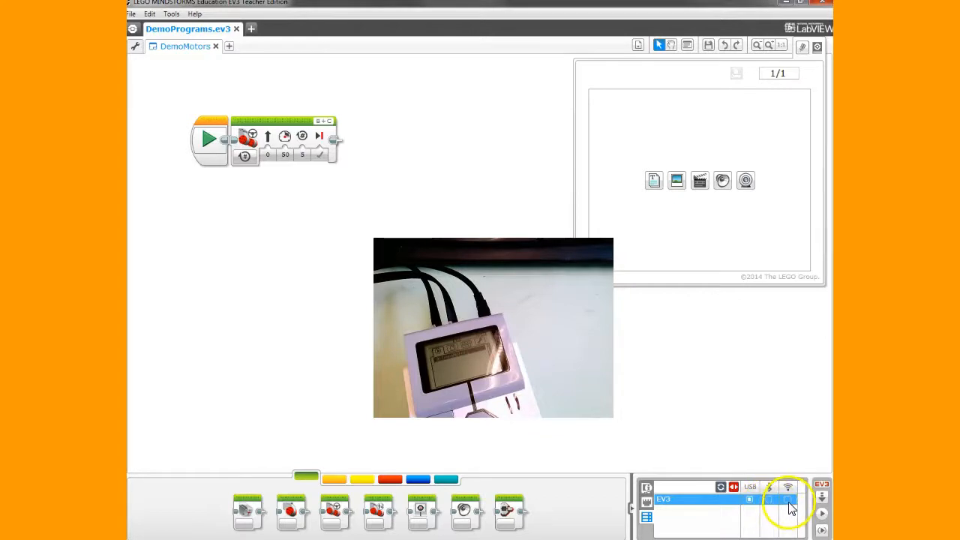
{"action": "left_click", "coordinate": [646, 488]}
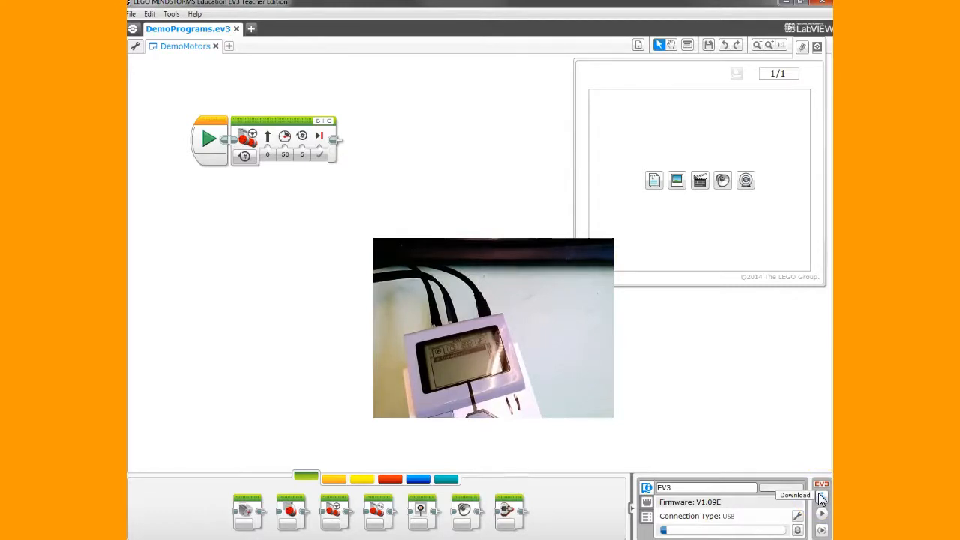
{"action": "mouse_move", "coordinate": [821, 518]}
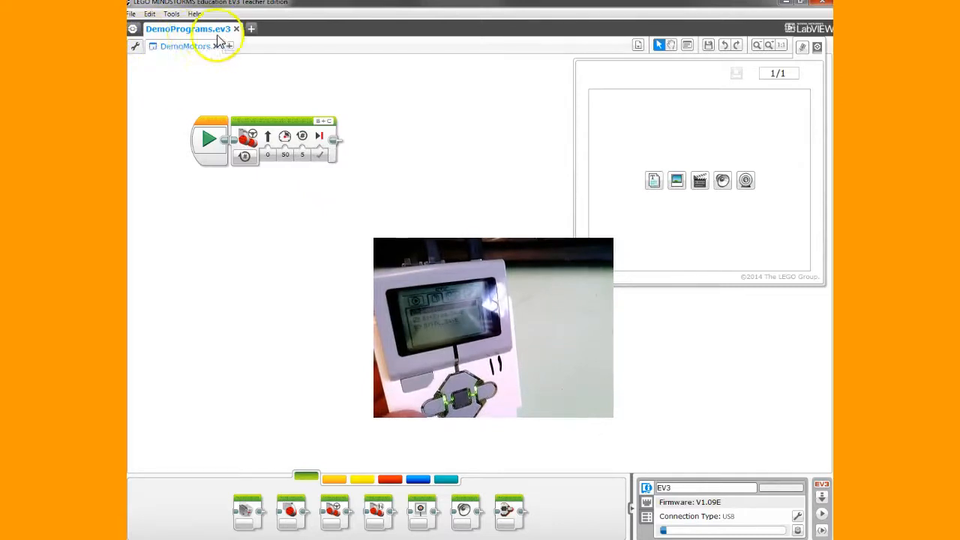
{"action": "mouse_move", "coordinate": [207, 67]}
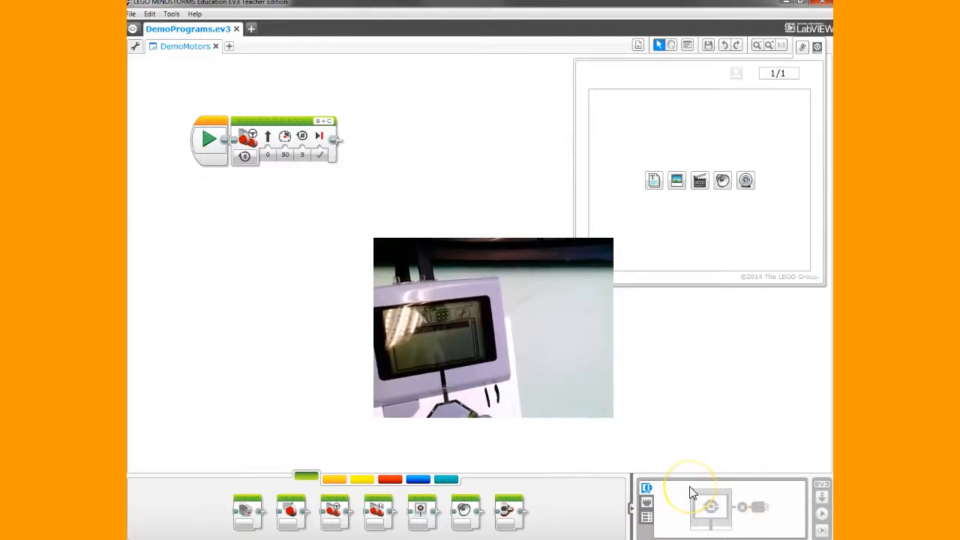
{"action": "mouse_move", "coordinate": [626, 477]}
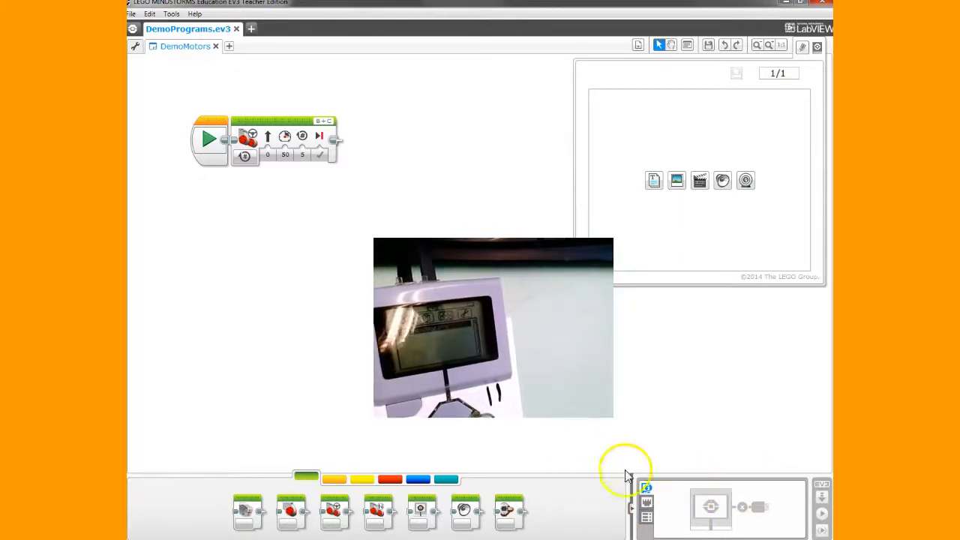